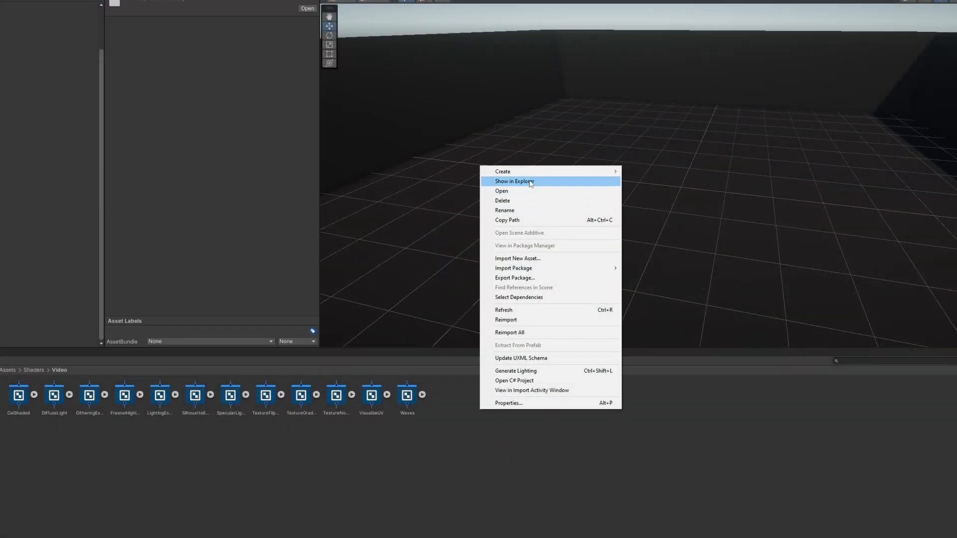
# - Create a new URP unlit shader graph asset and begin naming it 'Intersect...'
pyautogui.click(502, 171)
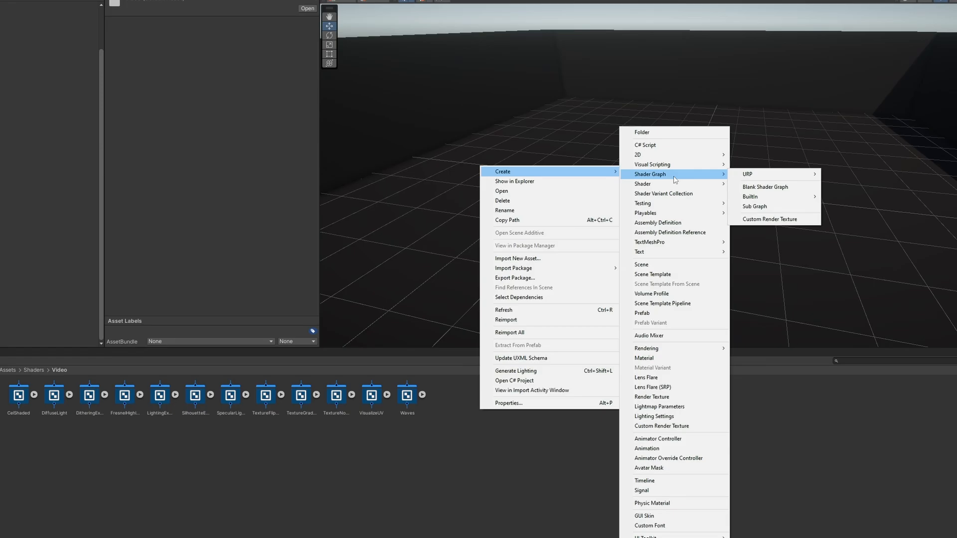
pyautogui.click(765, 188)
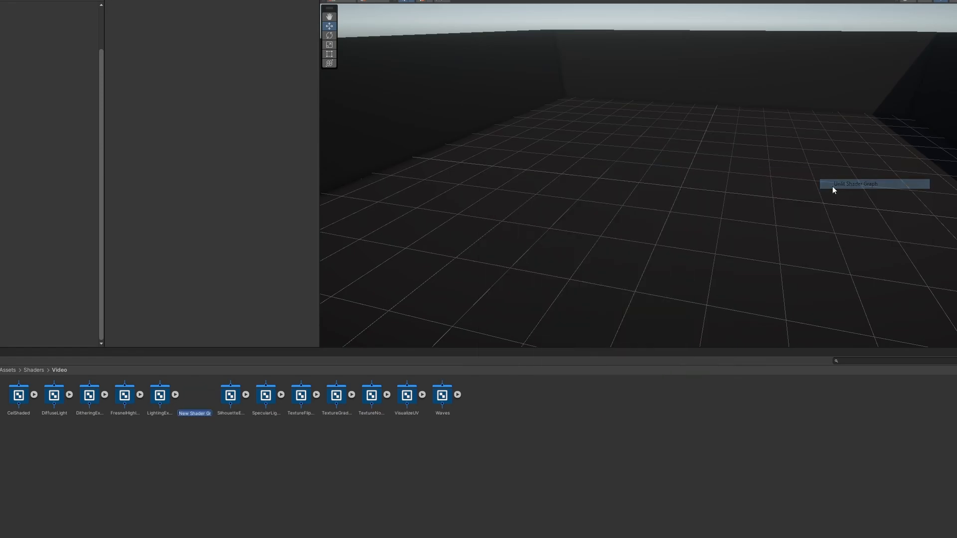
pyautogui.write('Intersect')
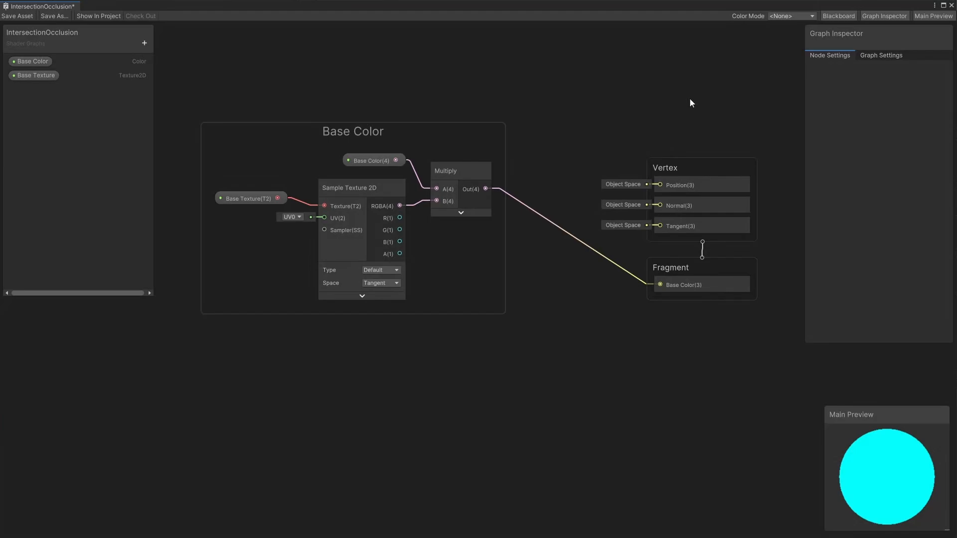
pyautogui.moveTo(608, 93)
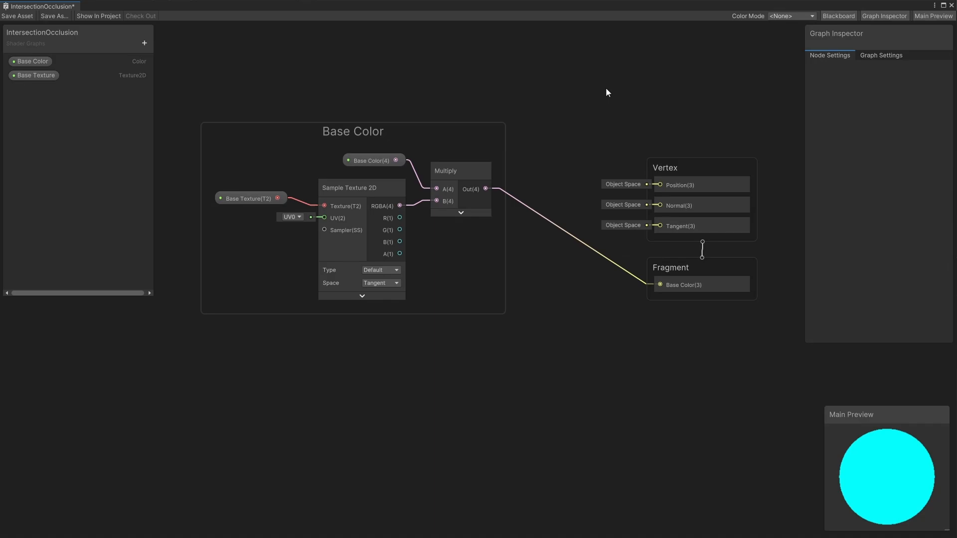
# - Add a Scene Depth Difference node from Create Node and inspect its sampling mode options
pyautogui.rightClick(425, 323)
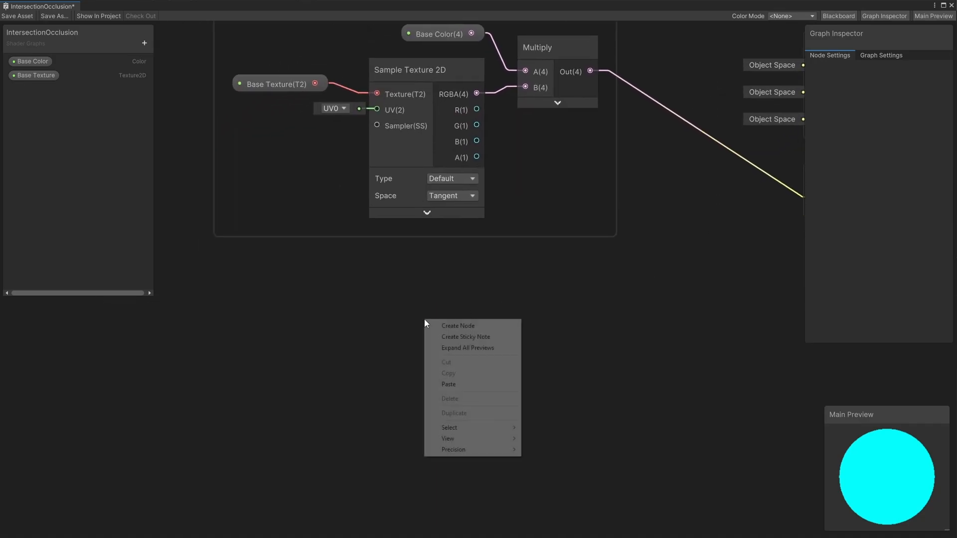
pyautogui.click(457, 325)
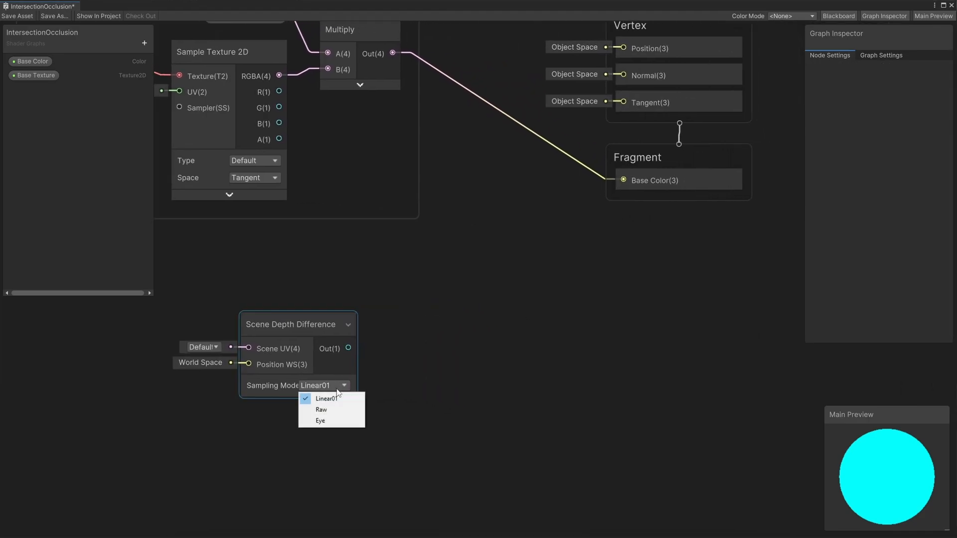
pyautogui.click(320, 420)
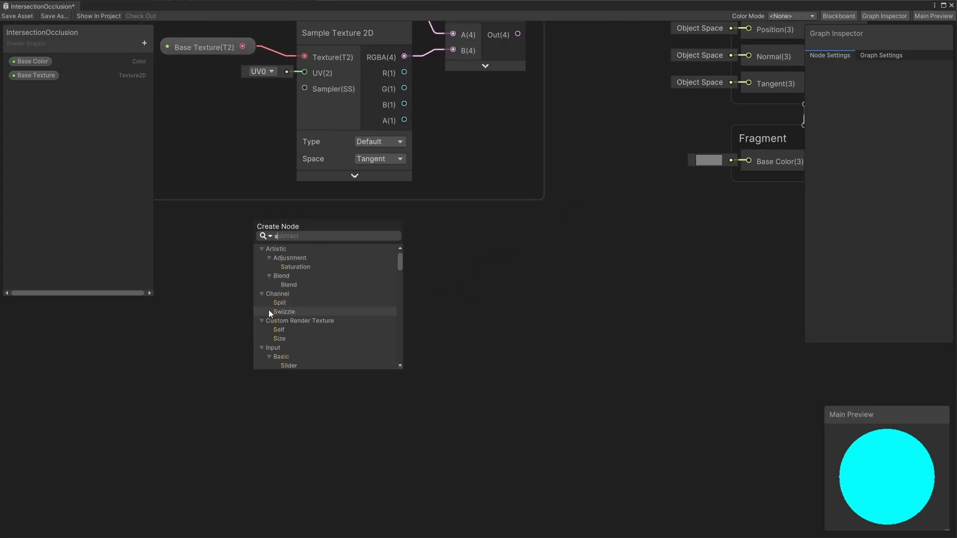
# - Search 'scene', add a Scene Depth node and set its Sampling Mode to Eye
pyautogui.write('scene')
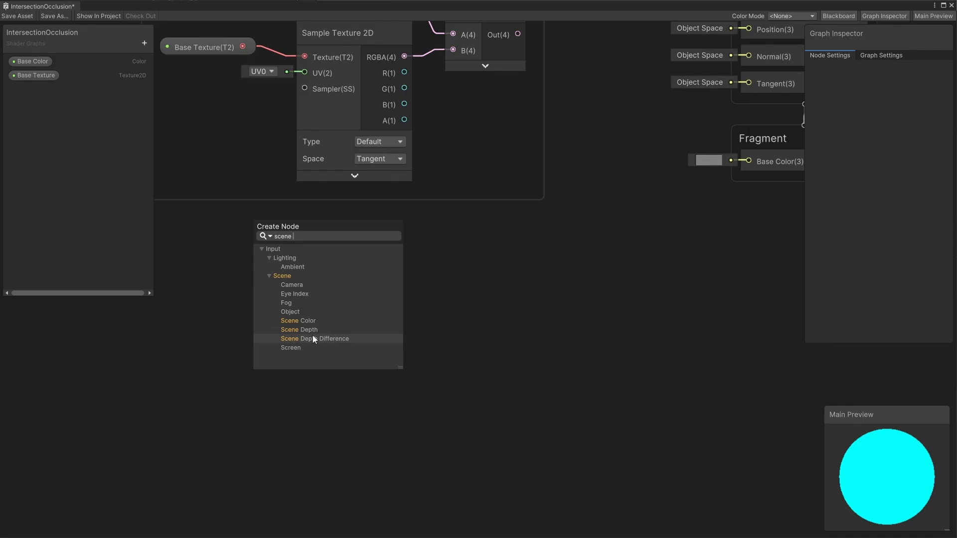
pyautogui.click(299, 329)
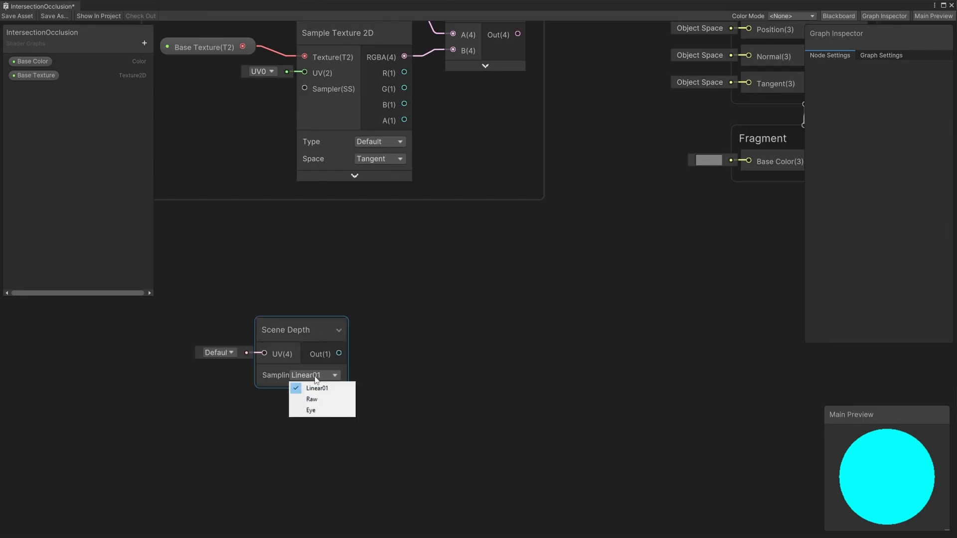
pyautogui.click(311, 410)
pyautogui.write('sc')
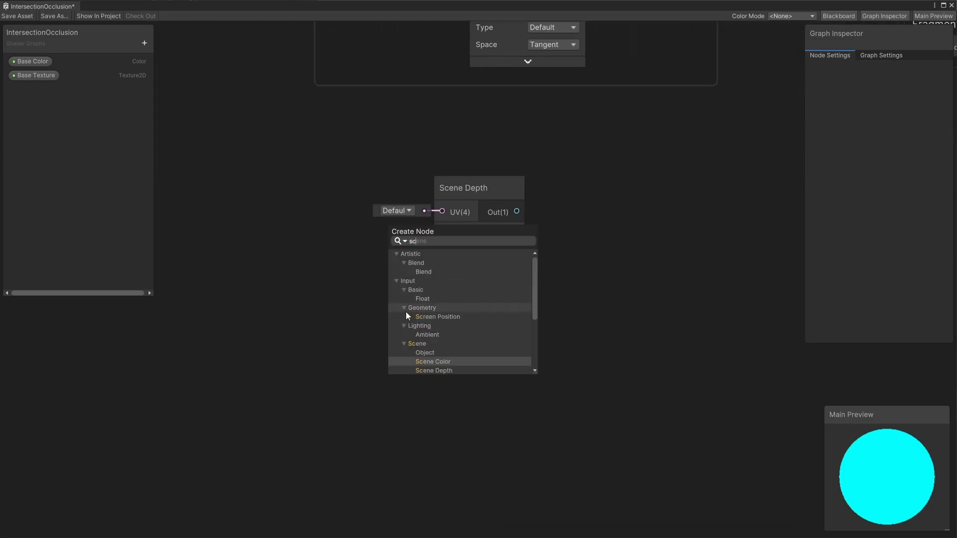
# - Add a Raw-mode Screen Position node, a Split node, and a Subtract node for depth minus alpha
pyautogui.click(437, 317)
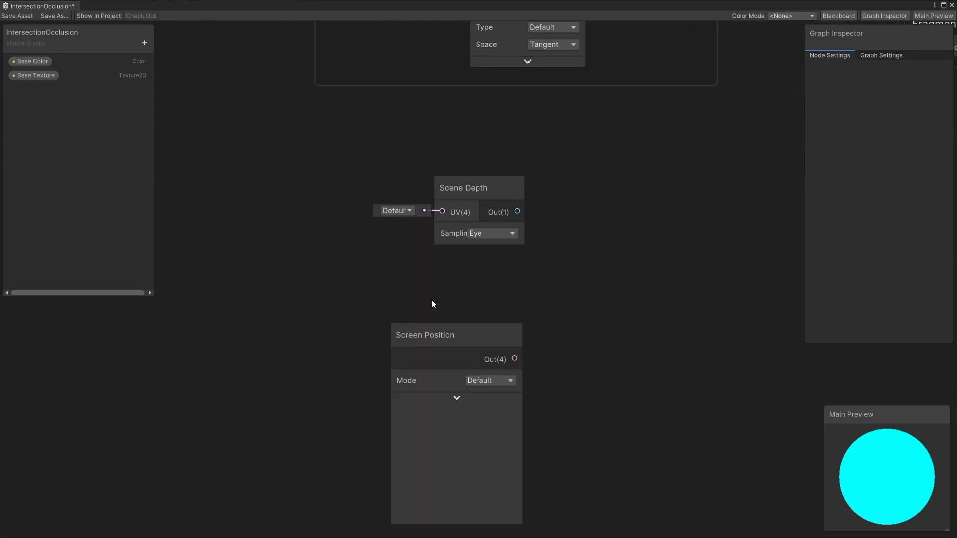
pyautogui.click(490, 381)
pyautogui.write('spl')
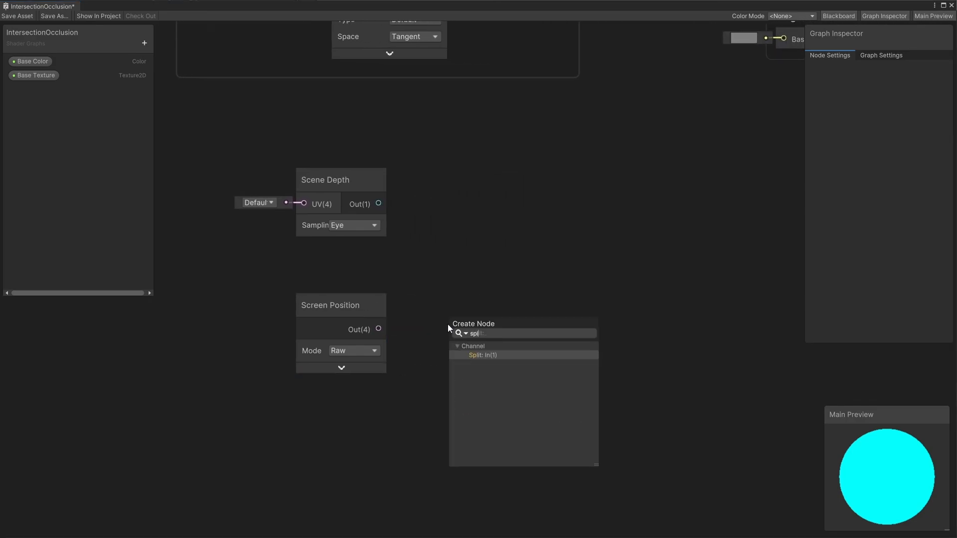
pyautogui.click(484, 355)
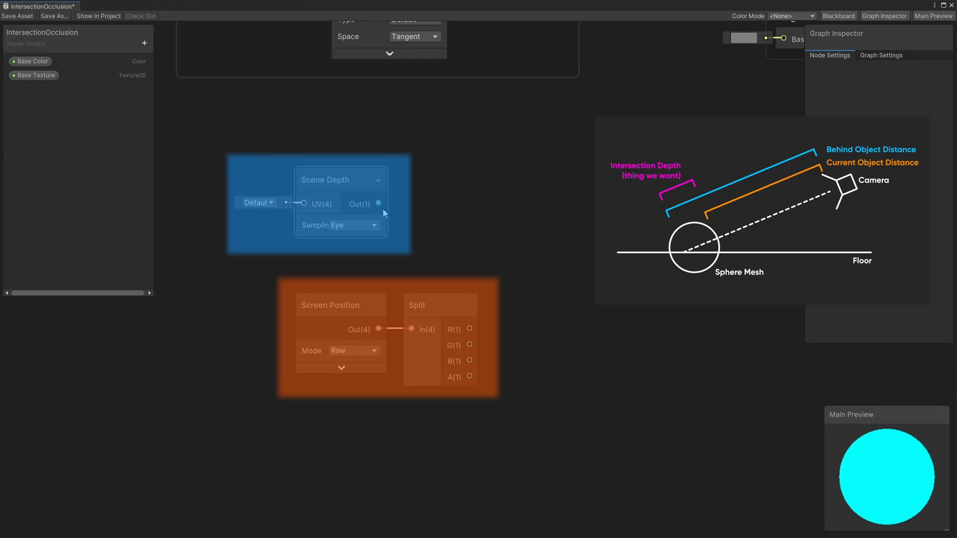
pyautogui.write('subtract')
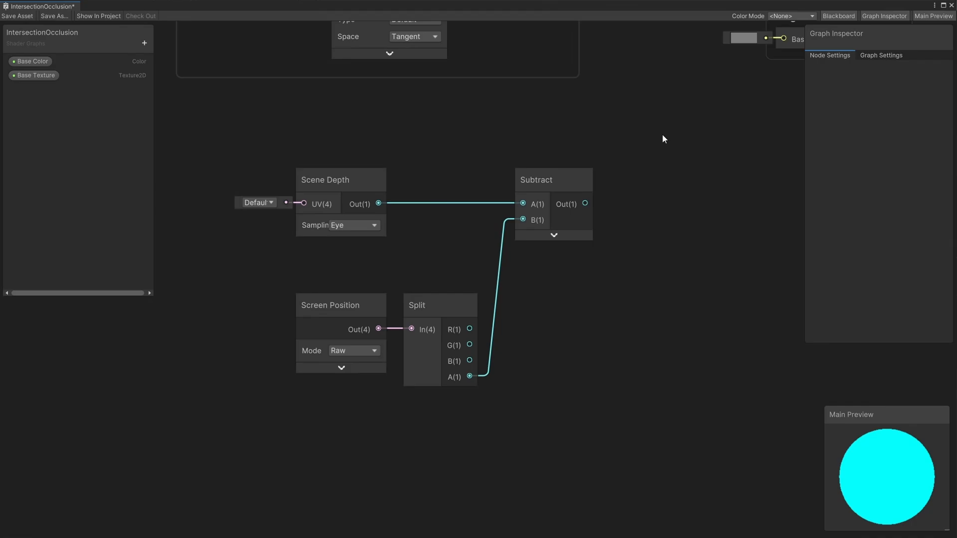
# - Convert the selected depth nodes into a sub-graph saved as DepthIntersection and open it
pyautogui.click(536, 179)
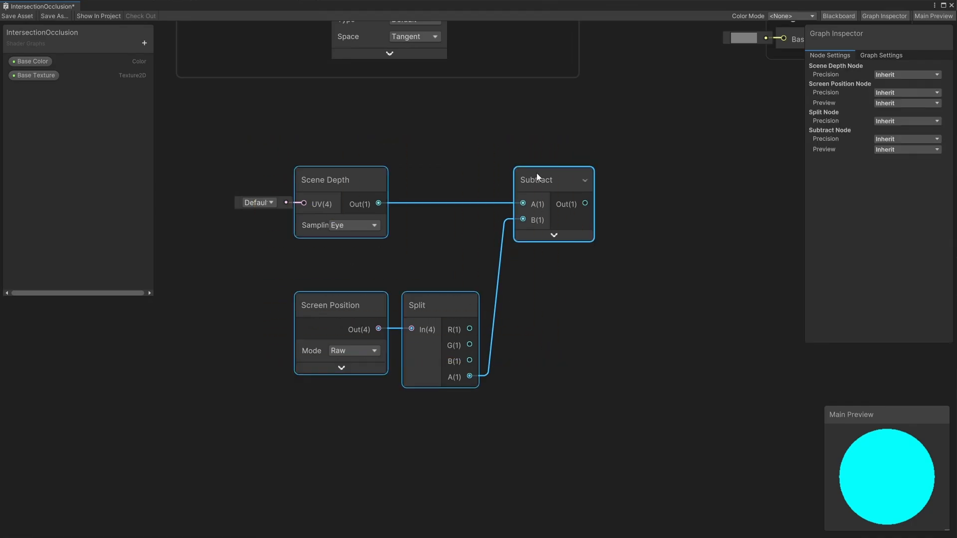
pyautogui.rightClick(537, 177)
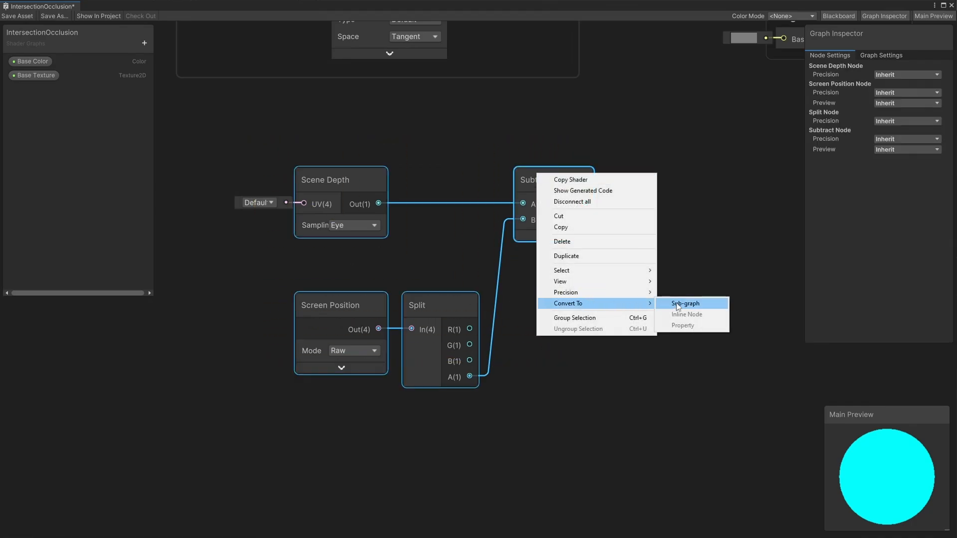
pyautogui.click(685, 303)
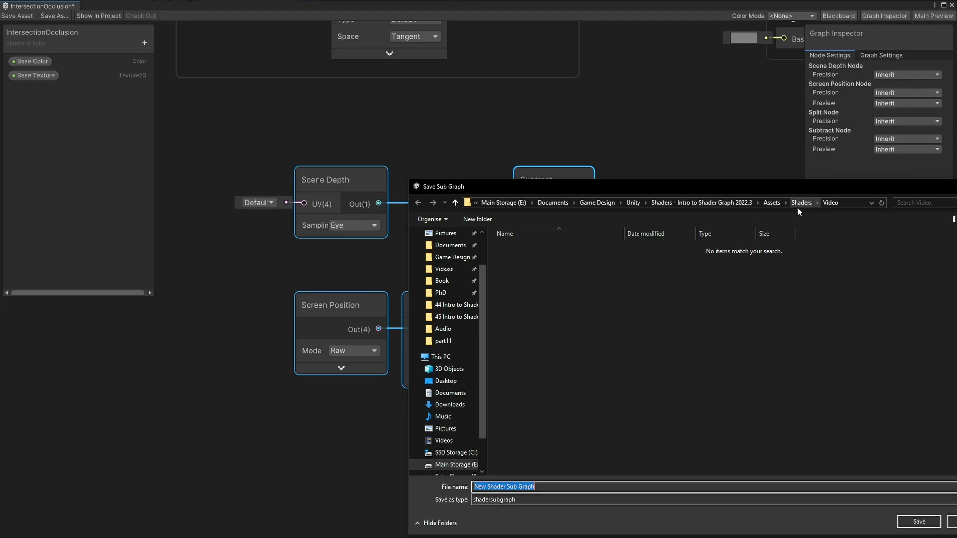
pyautogui.write('Depth')
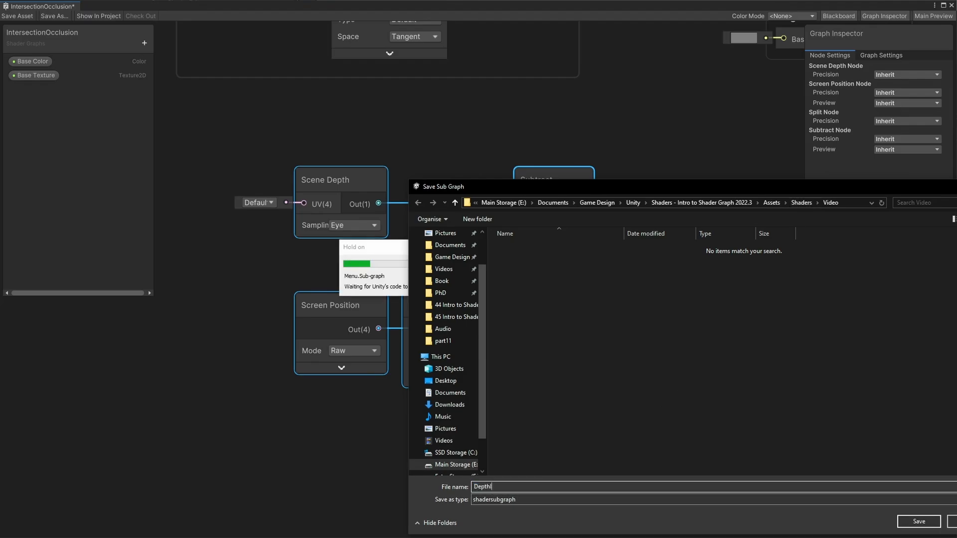
pyautogui.write('Intersection')
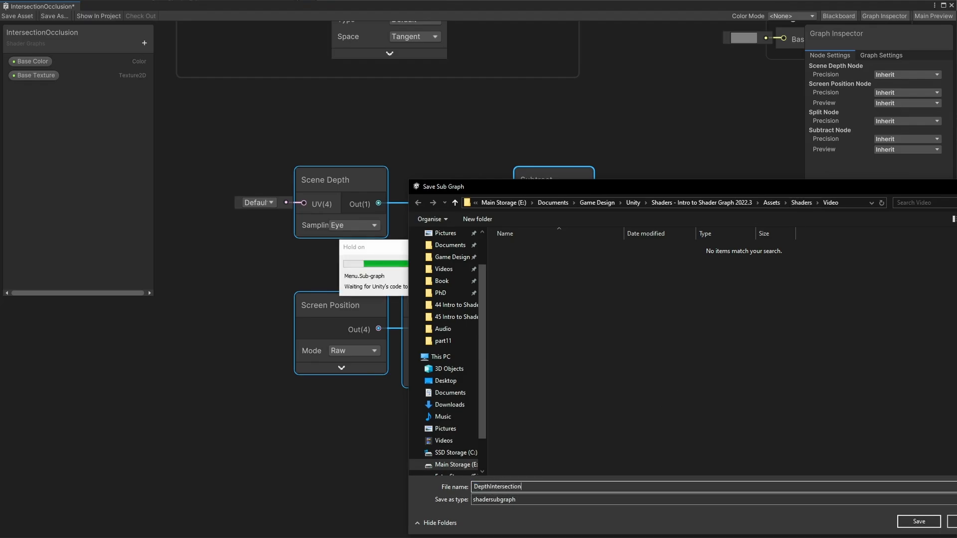
pyautogui.click(921, 522)
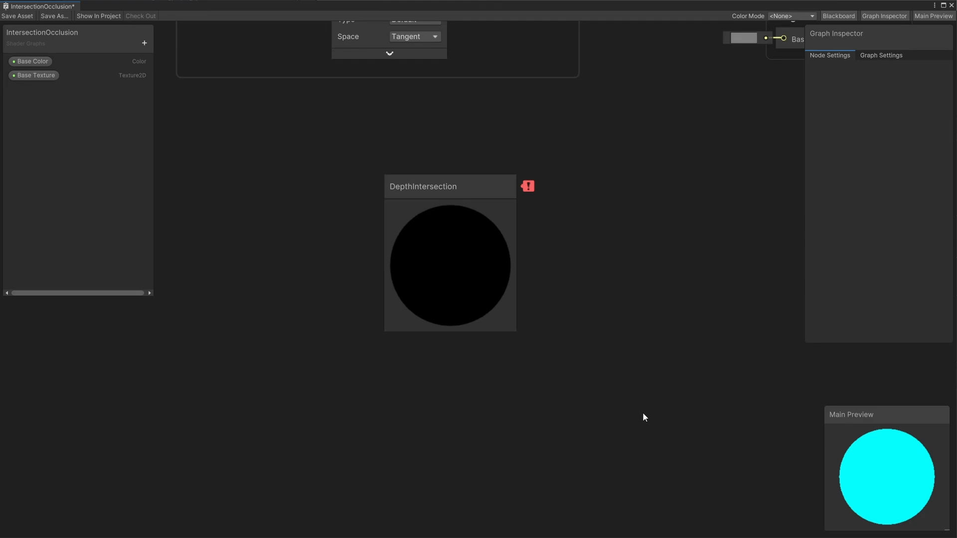
pyautogui.doubleClick(449, 186)
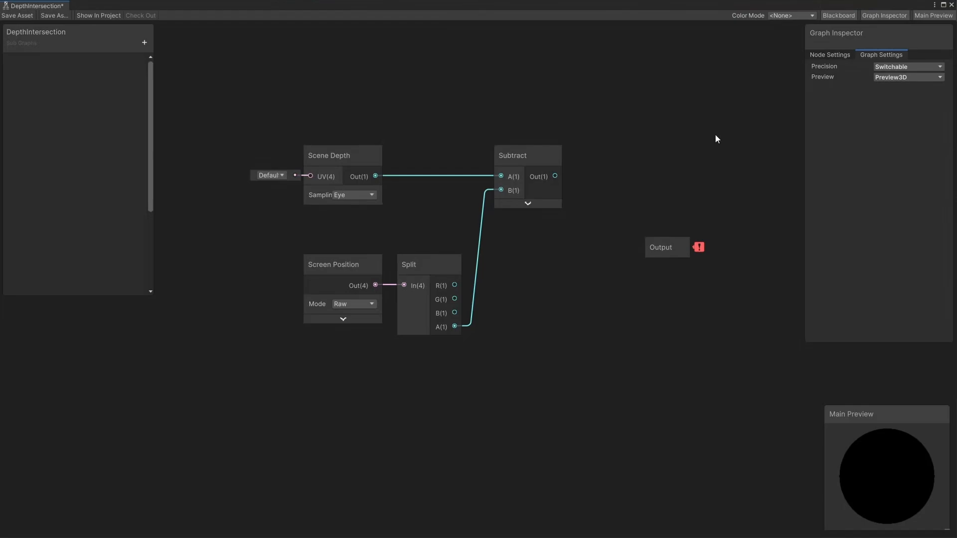
pyautogui.moveTo(250, 77)
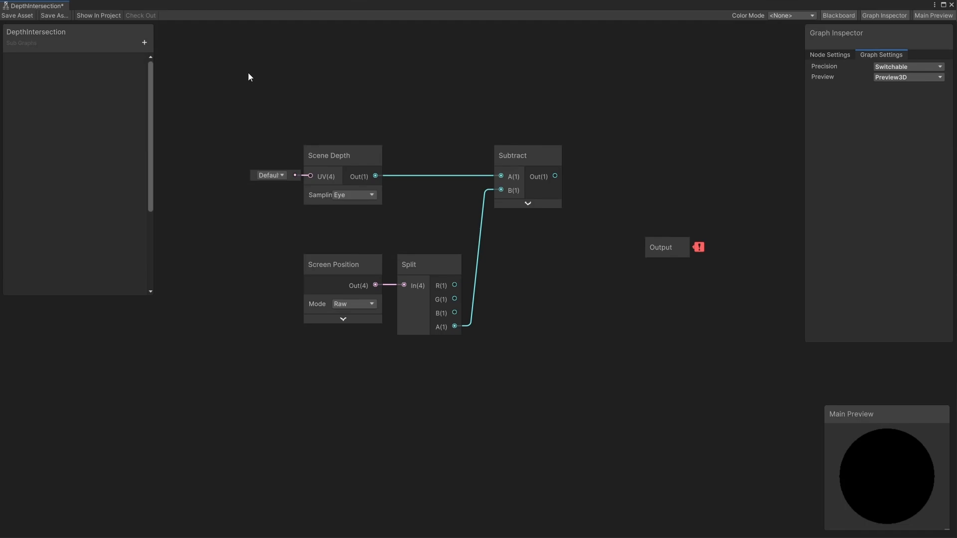
# - Add a new Float output port to the DepthIntersection sub-graph's Output node
pyautogui.click(144, 42)
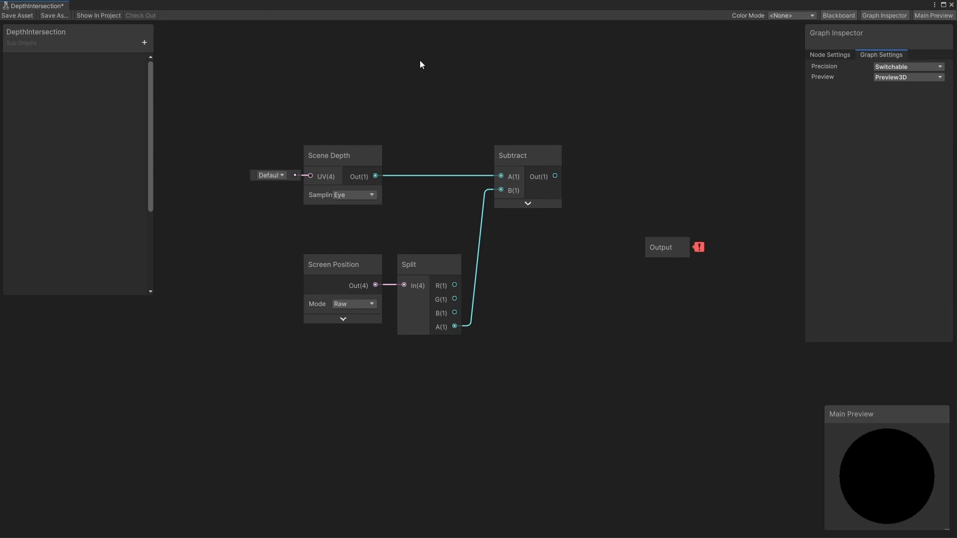
pyautogui.click(661, 247)
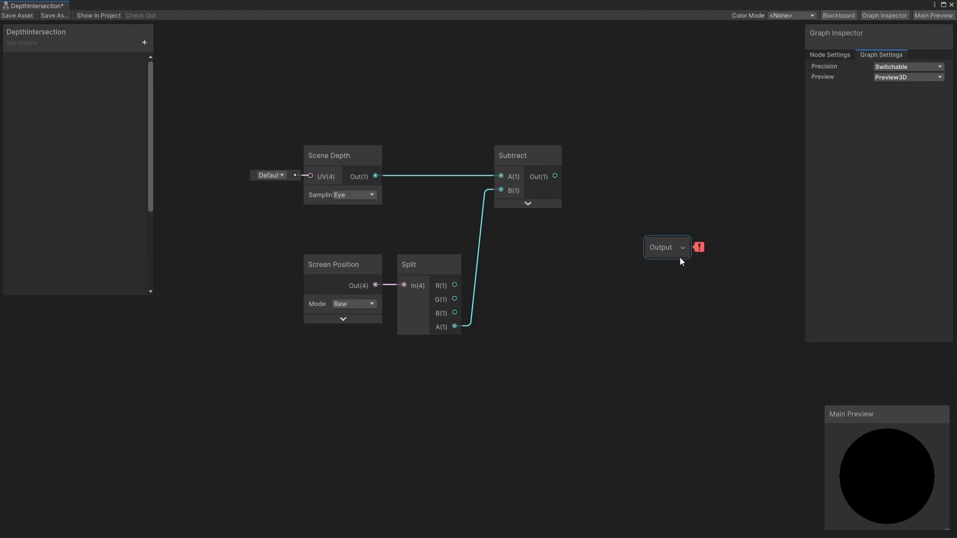
pyautogui.click(665, 247)
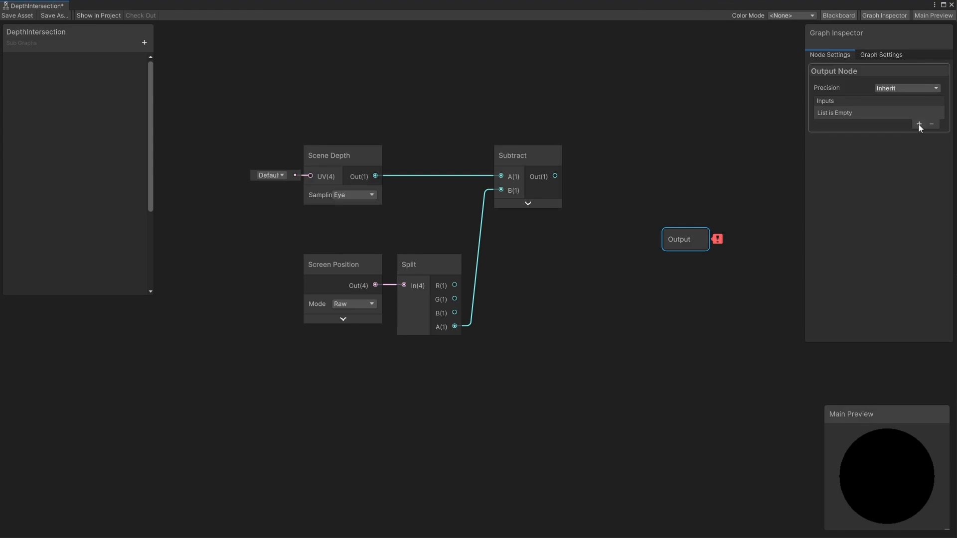
pyautogui.click(918, 124)
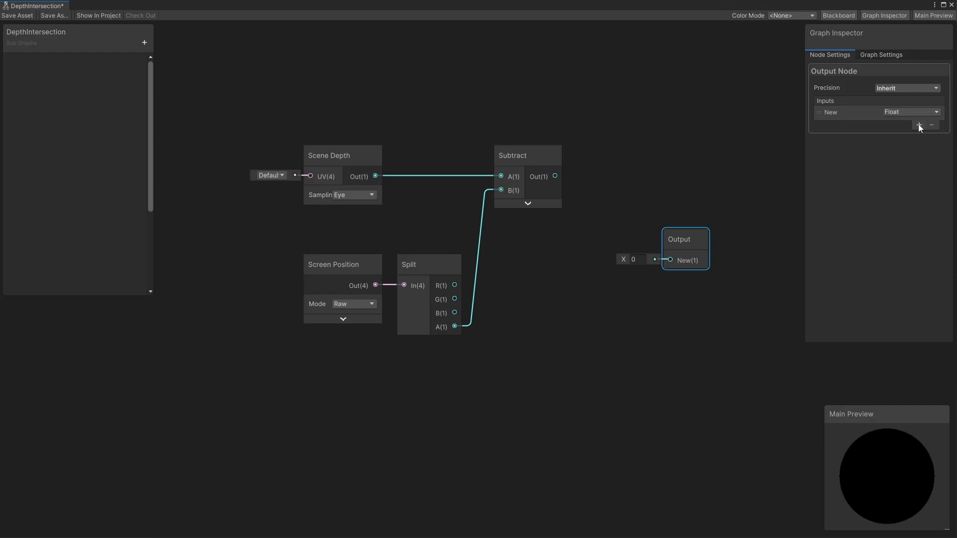
# - Rename the new output port to 'Out' and return to the IntersectionOcclusion graph
pyautogui.click(912, 111)
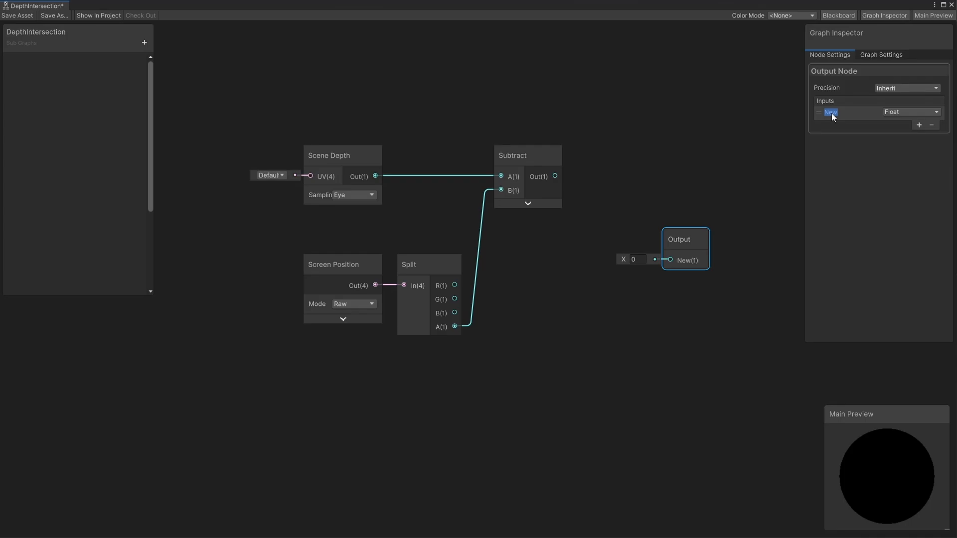
pyautogui.write('Out')
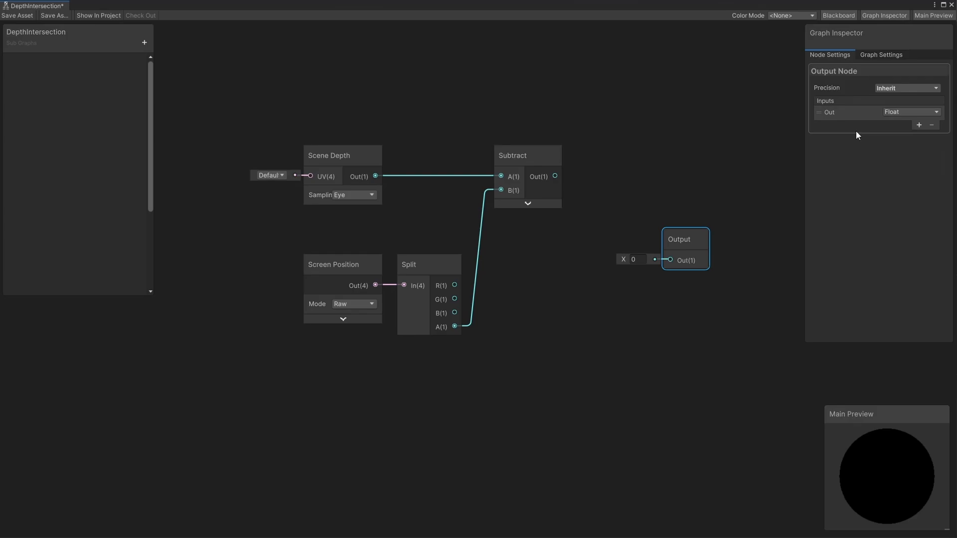
pyautogui.click(526, 155)
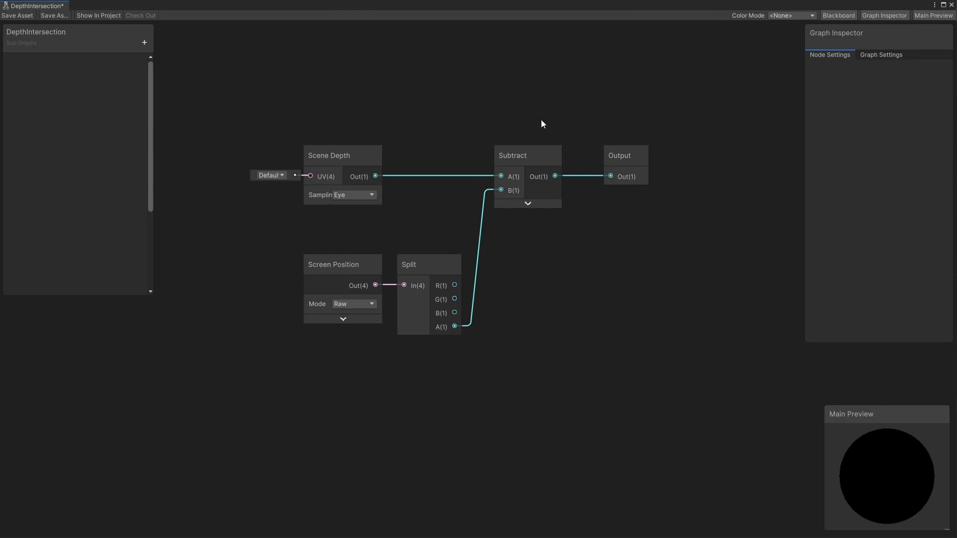
pyautogui.click(14, 15)
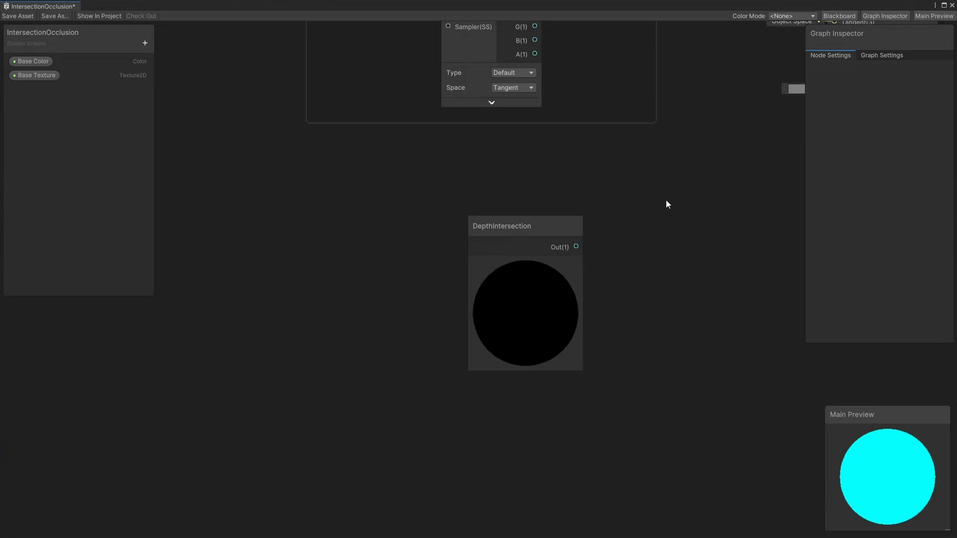
# - Set the Graph Settings Surface Type to Transparent with Alpha blending
pyautogui.click(882, 54)
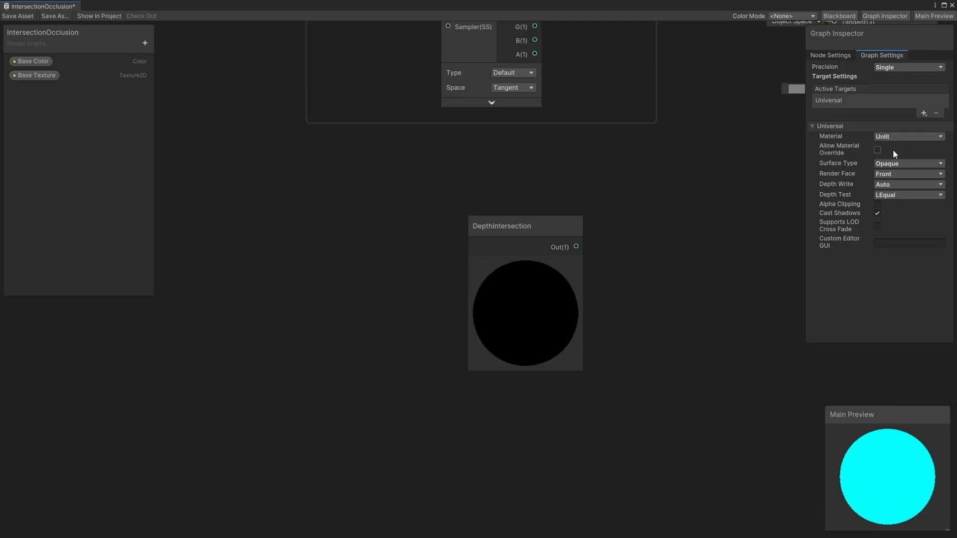
pyautogui.click(908, 163)
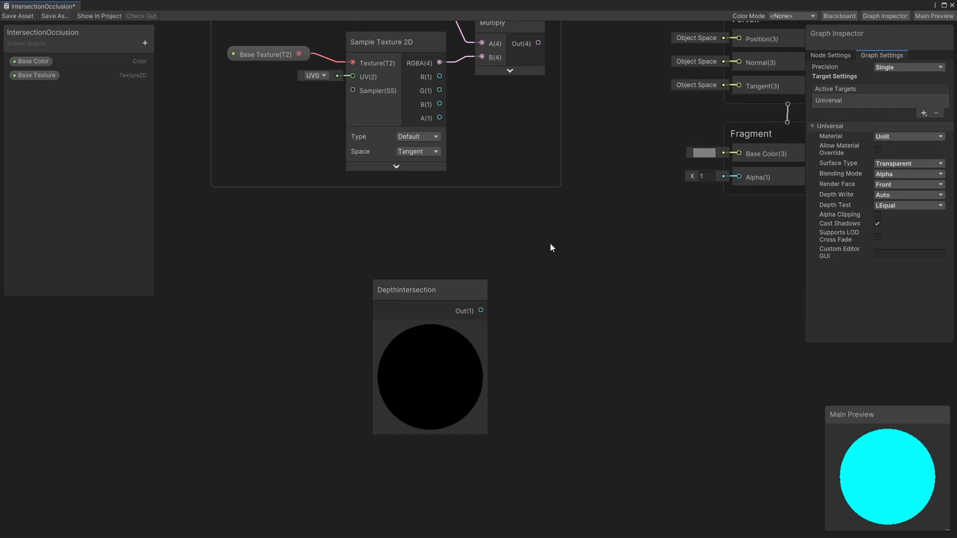
# - Chain DepthIntersection's Out through a One Minus node and then a Saturate node
pyautogui.click(430, 289)
pyautogui.write('one mi')
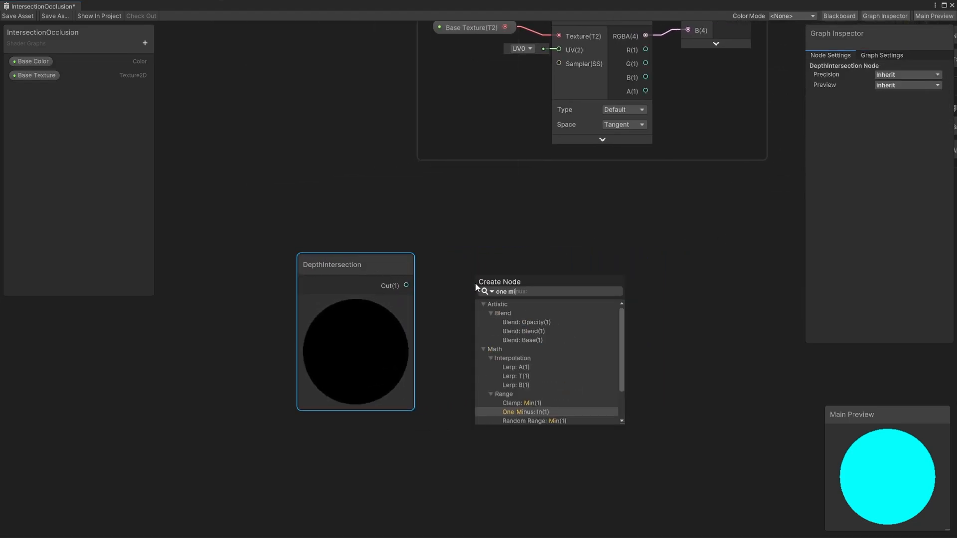
pyautogui.click(523, 412)
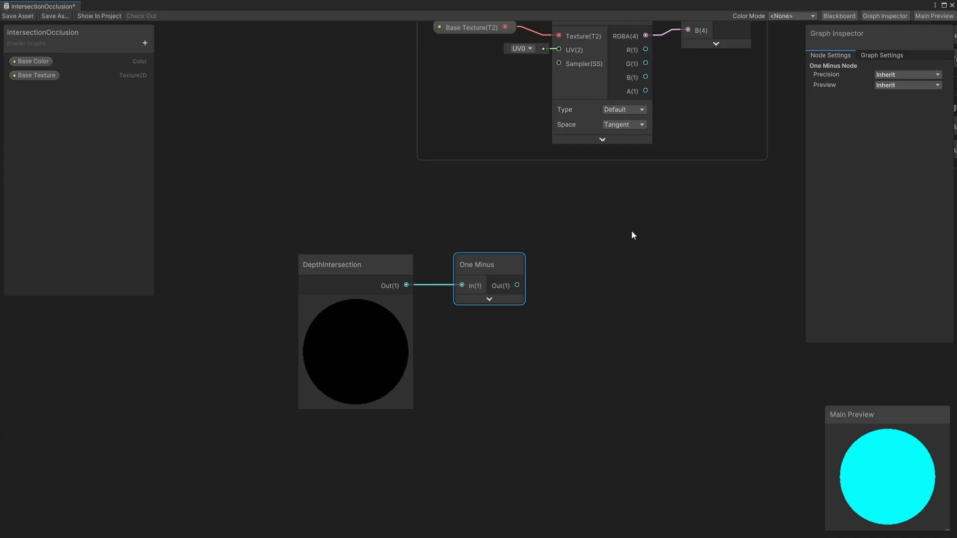
pyautogui.click(634, 236)
pyautogui.write('satura')
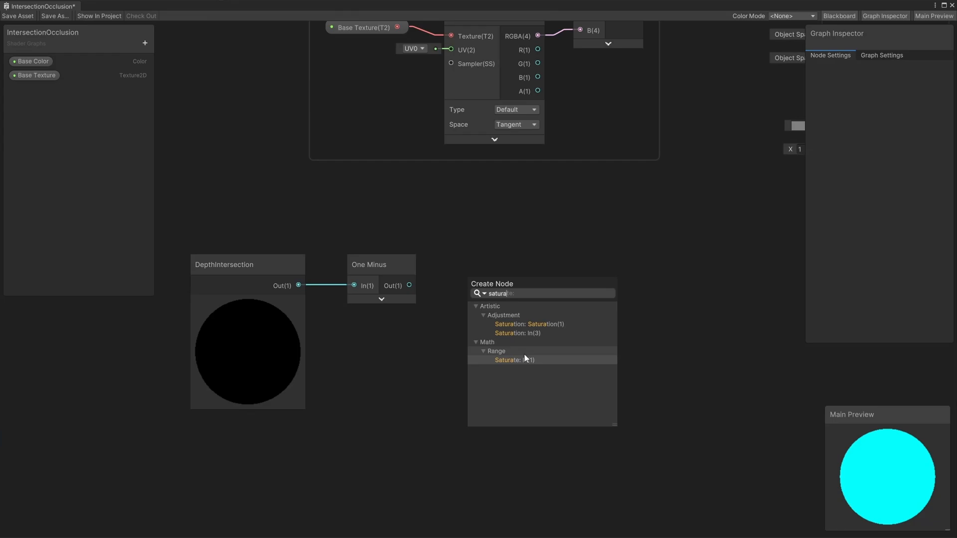
pyautogui.click(514, 360)
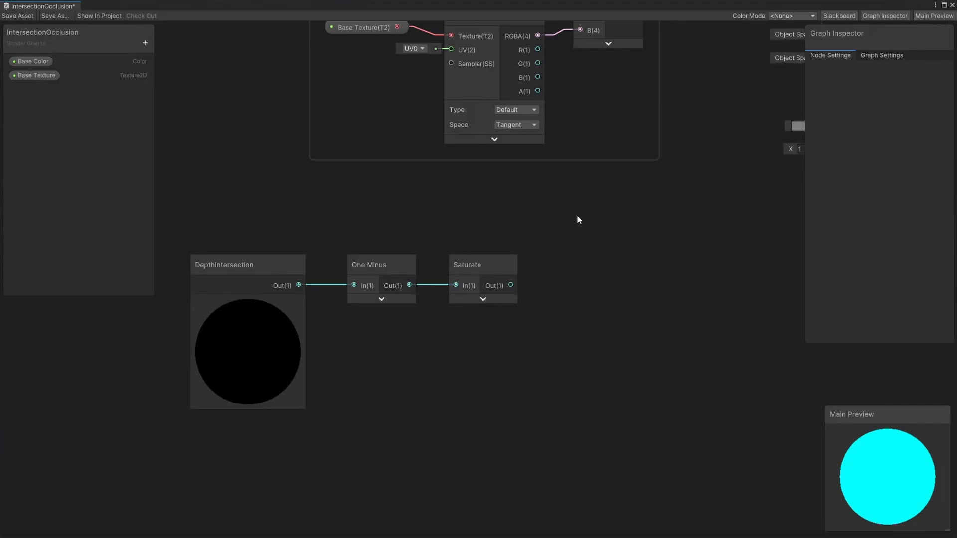
pyautogui.moveTo(512, 194)
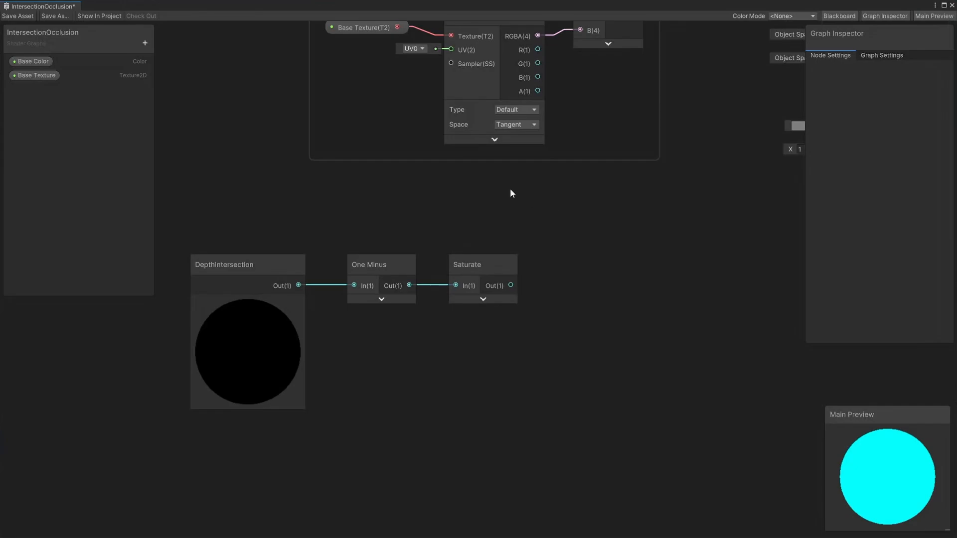
# - Add a Float property Intersection Power as a Slider with Min 0.01 and Max 25
pyautogui.click(145, 43)
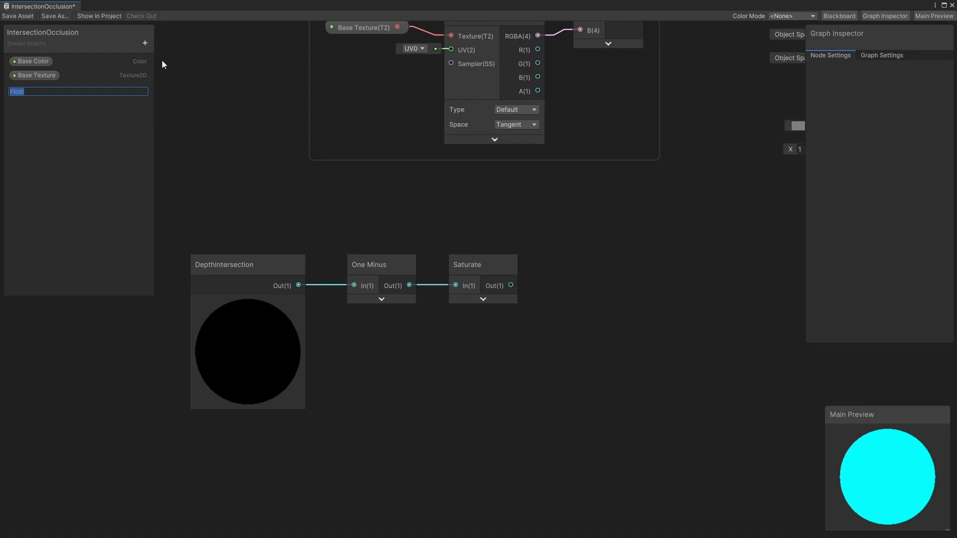
pyautogui.write('Intersection Power')
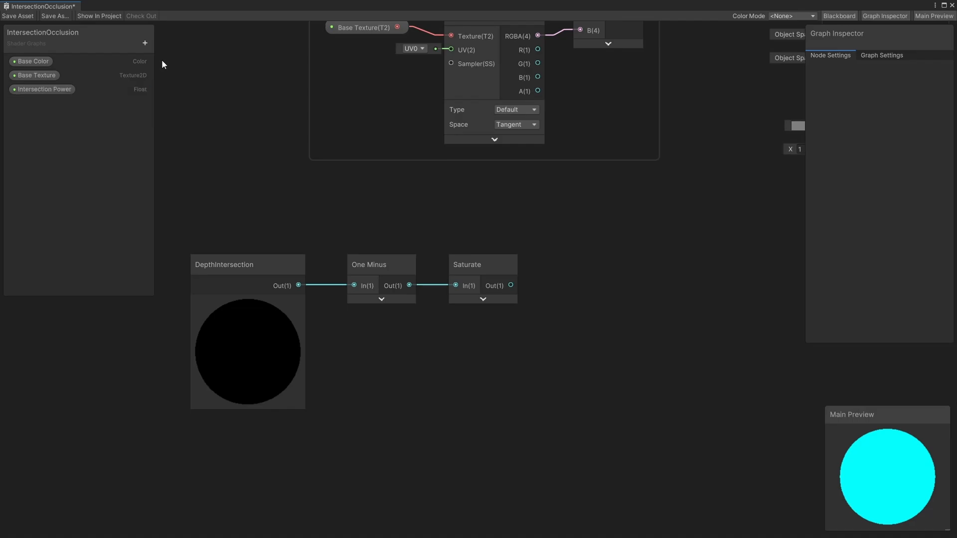
pyautogui.click(44, 90)
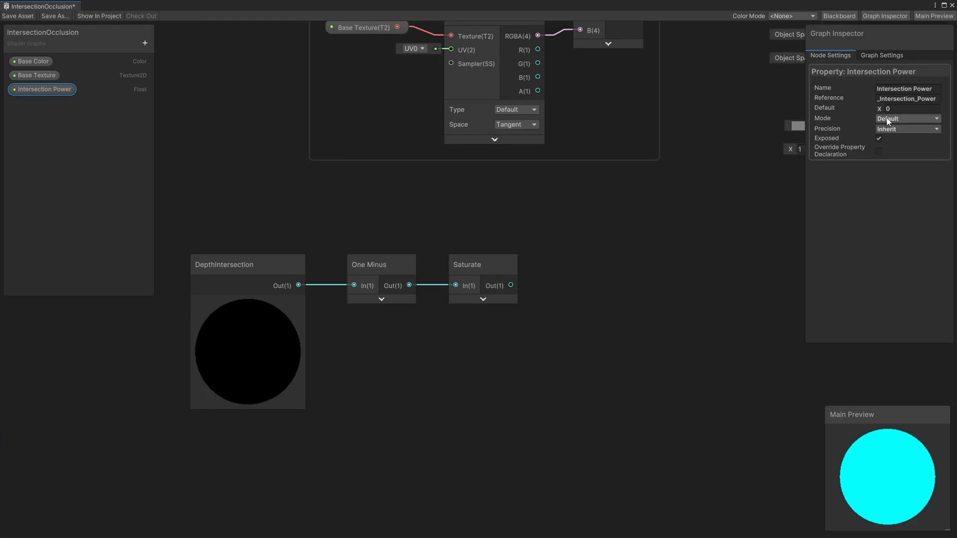
pyautogui.click(907, 119)
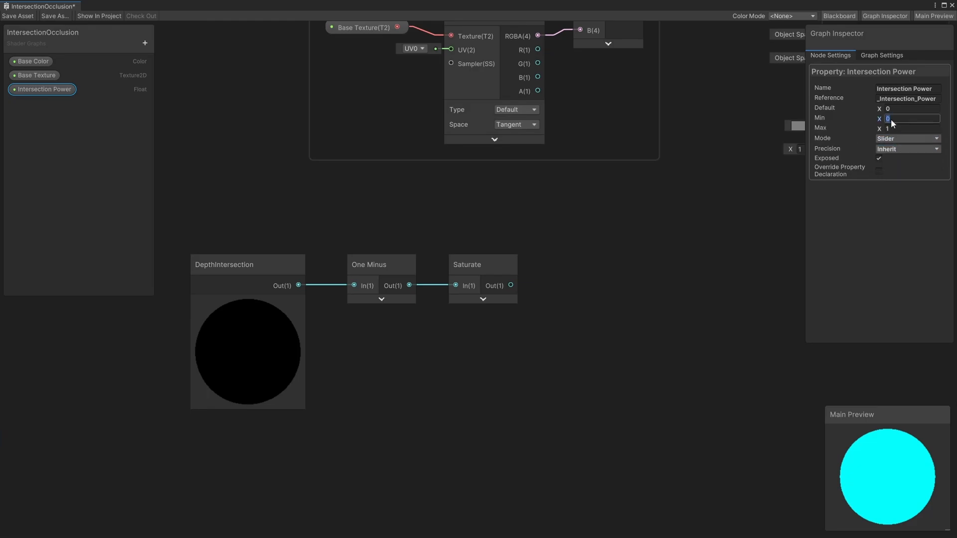
pyautogui.write('0.01')
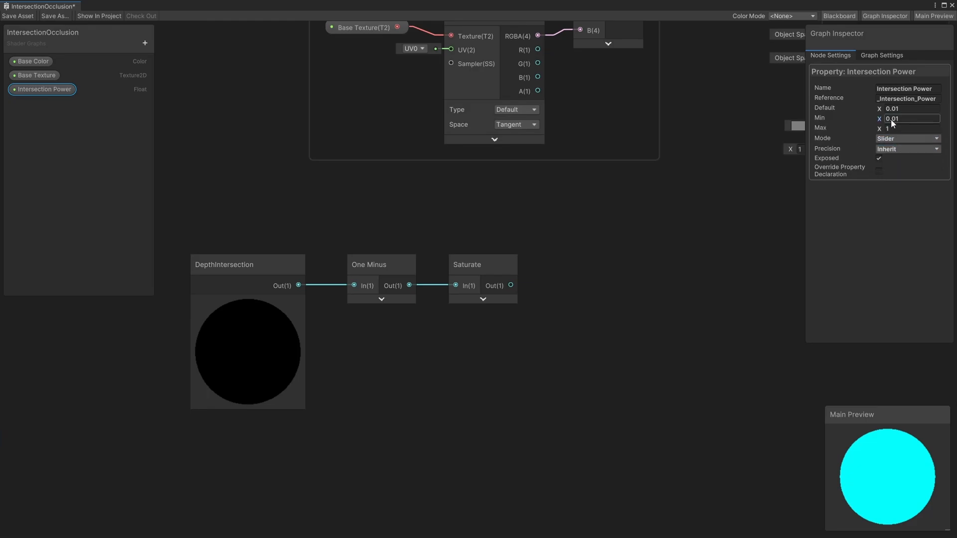
pyautogui.write('25')
pyautogui.click(908, 108)
pyautogui.write('1')
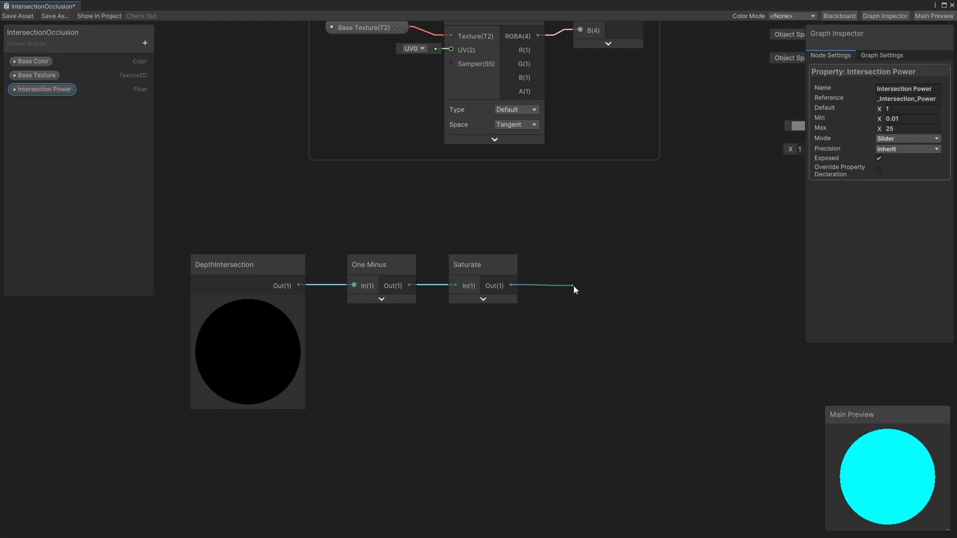
# - Add a Power node after Saturate, with Intersection Power as its exponent
pyautogui.write('power')
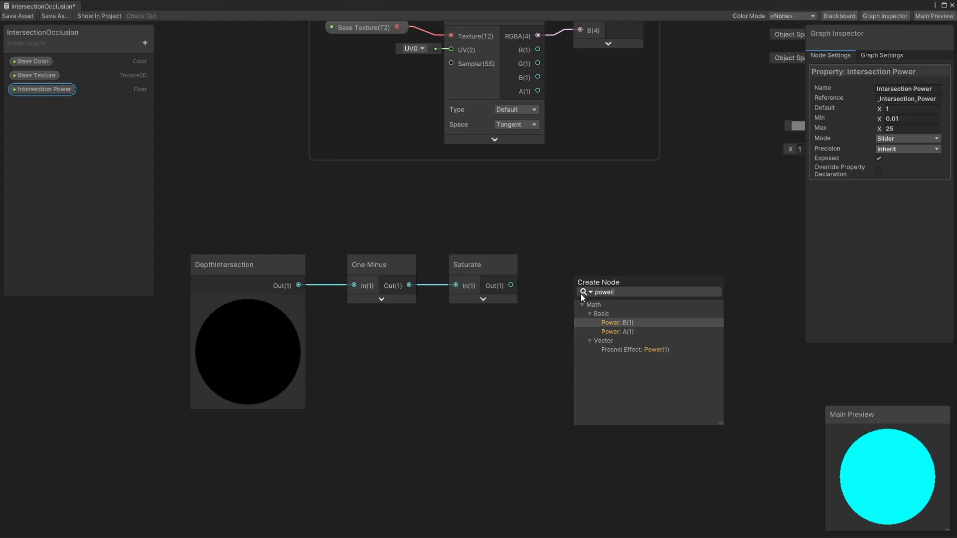
pyautogui.click(617, 323)
pyautogui.write('Occlusion Strength')
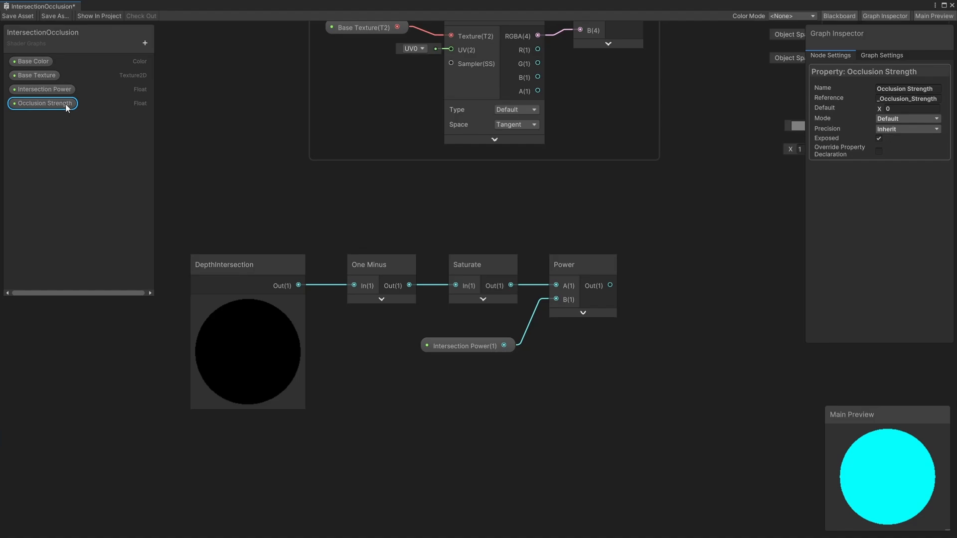
# - Adjust the Occlusion Strength property settings before multiplying it with the Power result
pyautogui.click(907, 119)
pyautogui.write('lerp')
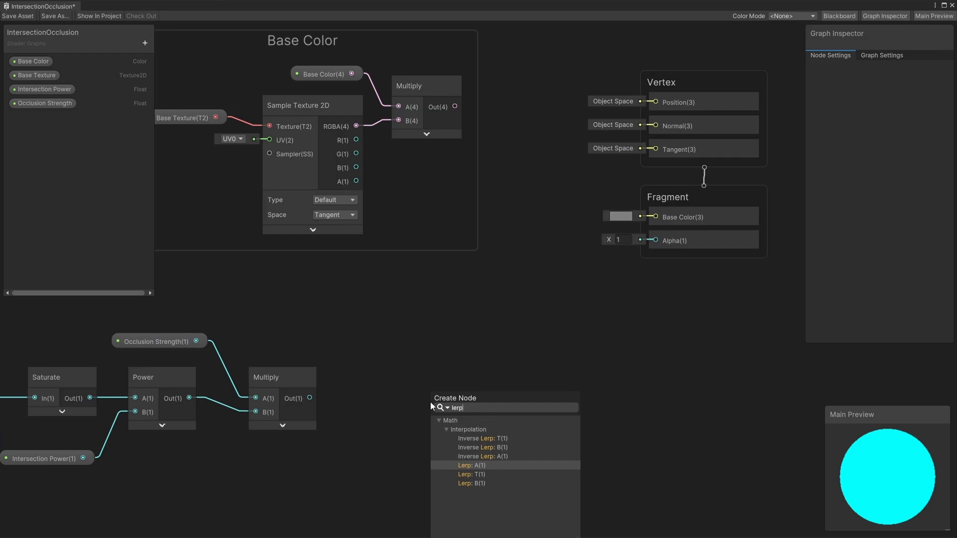
# - Add a Lerp taking a Float of 0 into A, textured base colour into B and the occlusion Multiply into T
pyautogui.click(471, 466)
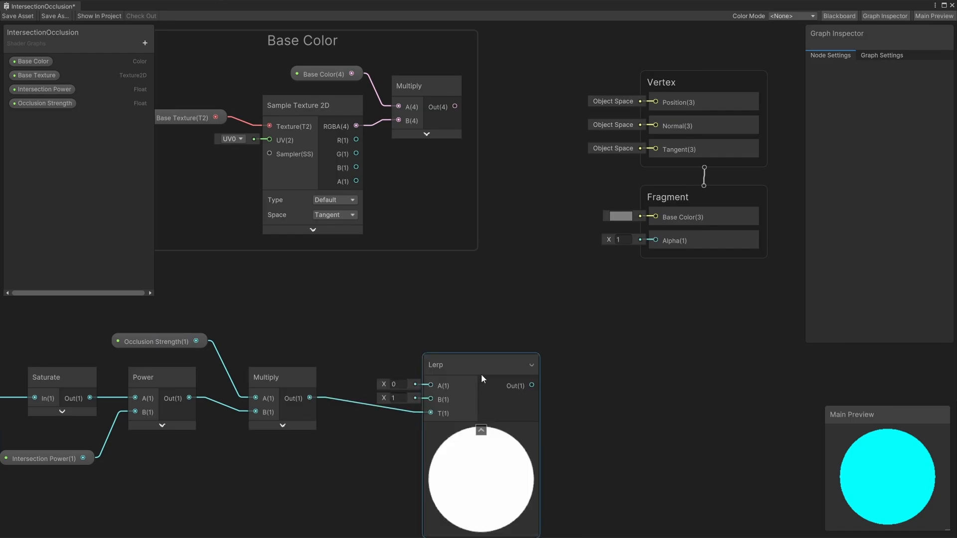
pyautogui.moveTo(481, 364); pyautogui.dragTo(512, 332)
pyautogui.write('float')
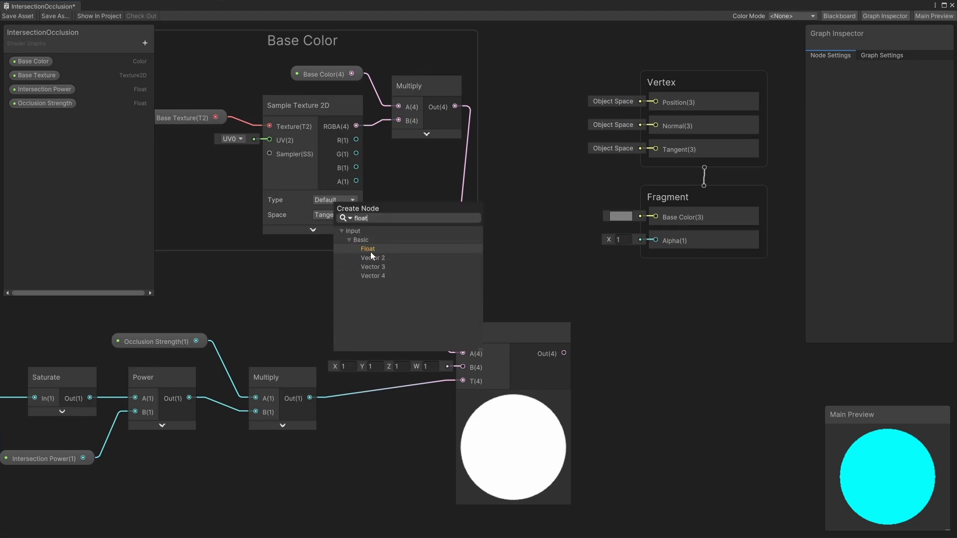
pyautogui.click(367, 249)
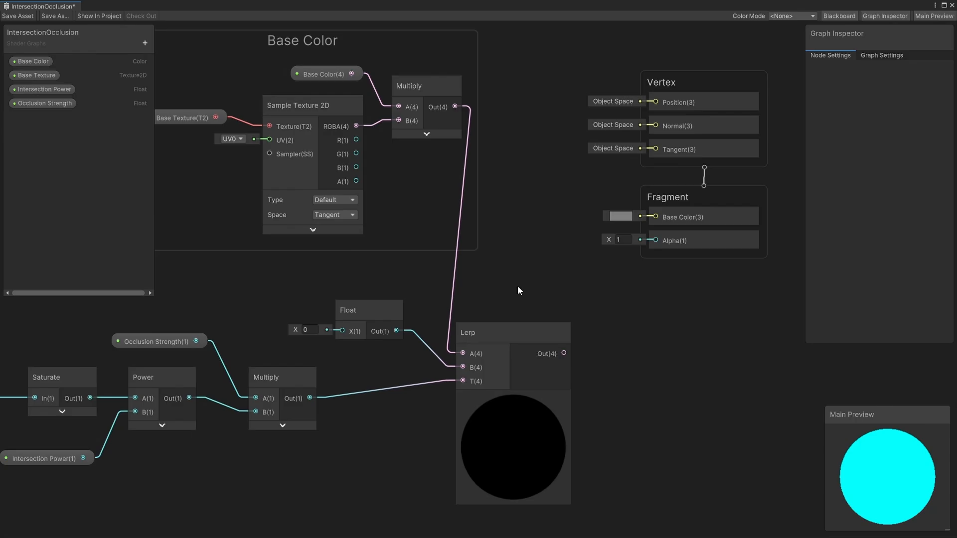
pyautogui.moveTo(562, 352); pyautogui.dragTo(639, 217)
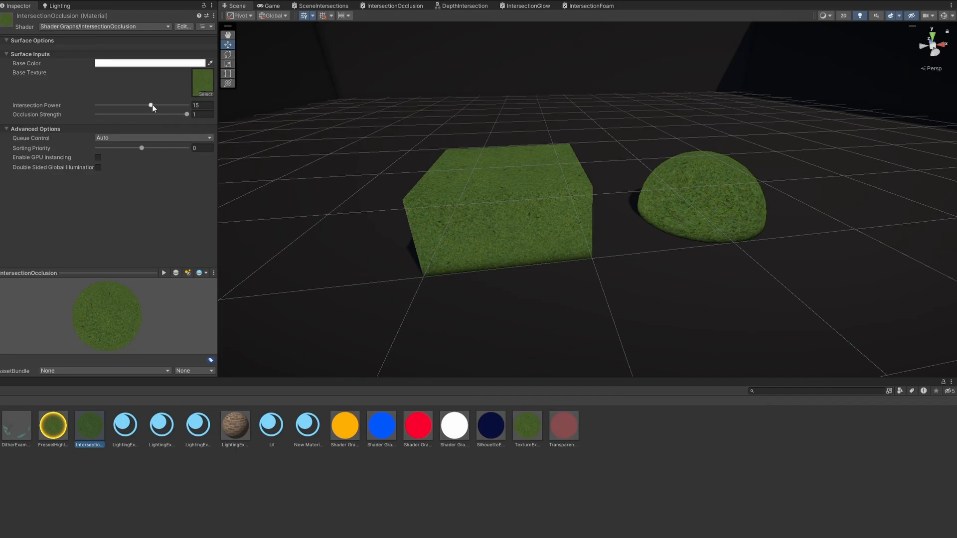
# - Slide Intersection Power through about 4.7, 11.5 and 14.1 while viewing where the grass meets the ground
pyautogui.moveTo(150, 106); pyautogui.dragTo(113, 105)
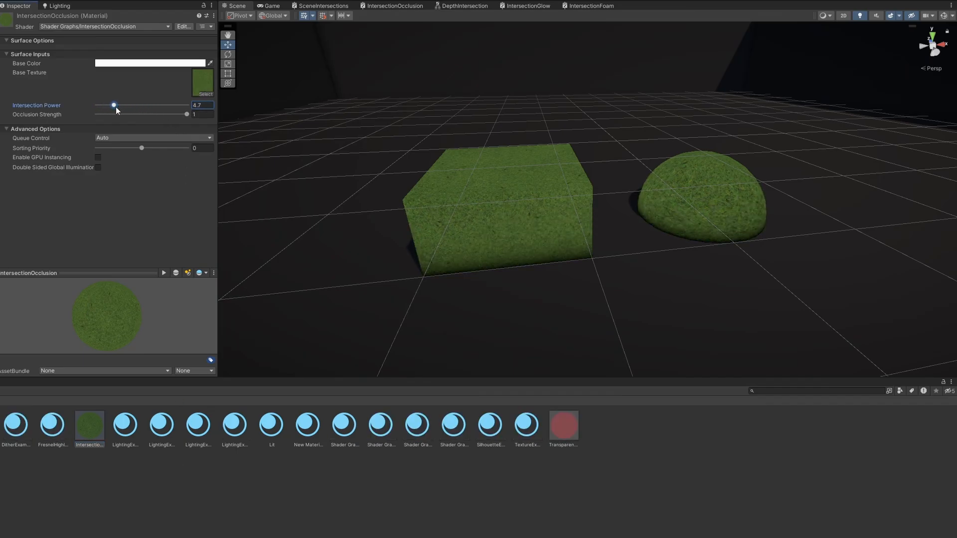
pyautogui.moveTo(113, 105); pyautogui.dragTo(137, 104)
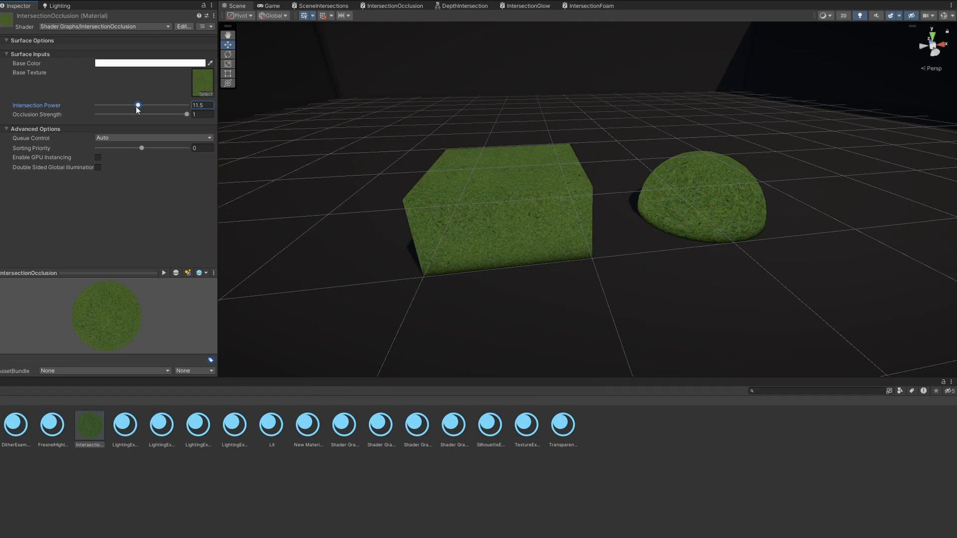
pyautogui.moveTo(136, 106); pyautogui.dragTo(147, 106)
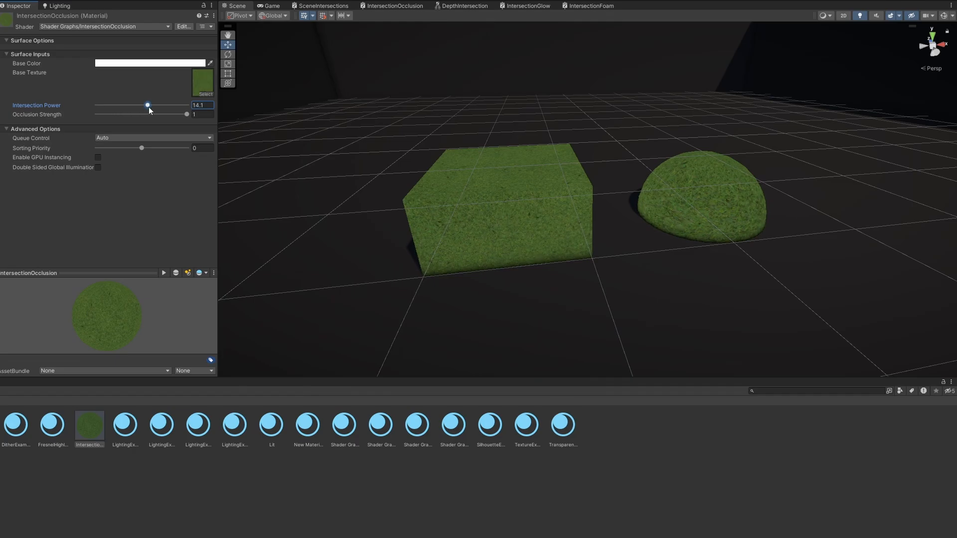
pyautogui.moveTo(186, 114); pyautogui.dragTo(95, 113)
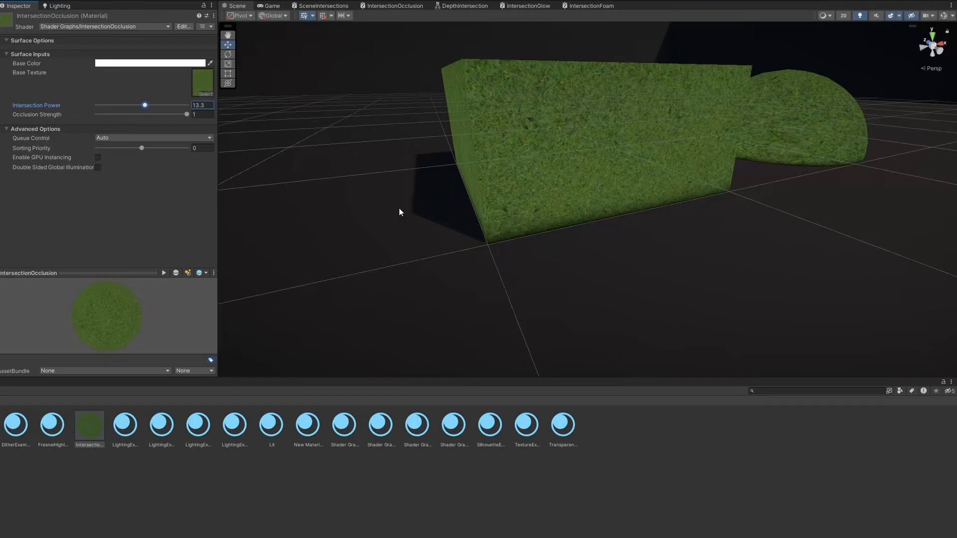
pyautogui.moveTo(417, 216)
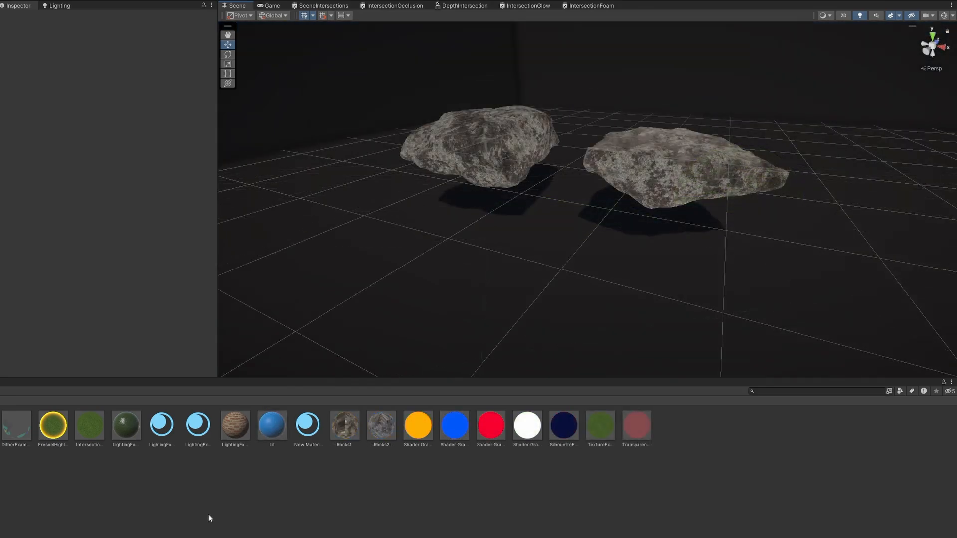
# - Select the Rocks object and drag it down to Y about -0.22 so it sinks into the ground
pyautogui.click(683, 174)
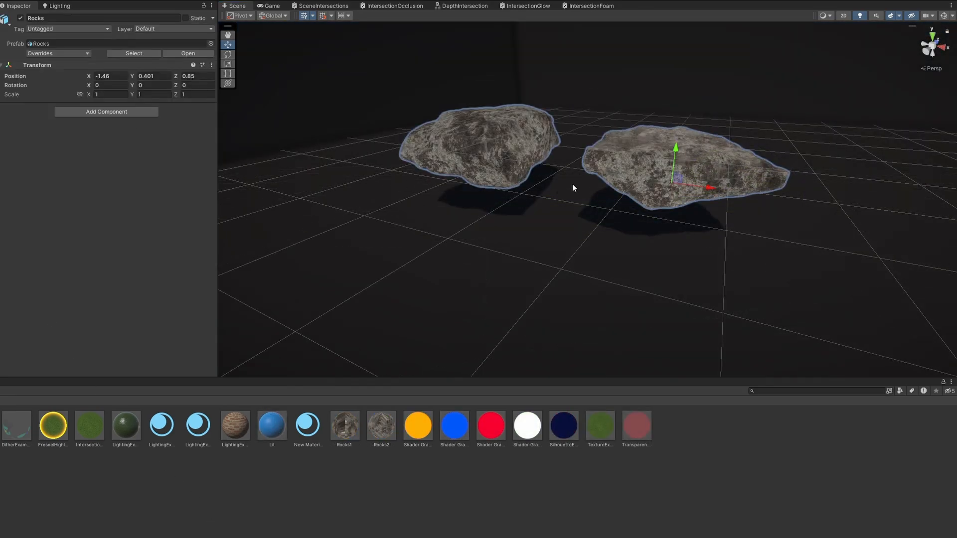
pyautogui.moveTo(675, 149); pyautogui.dragTo(670, 186)
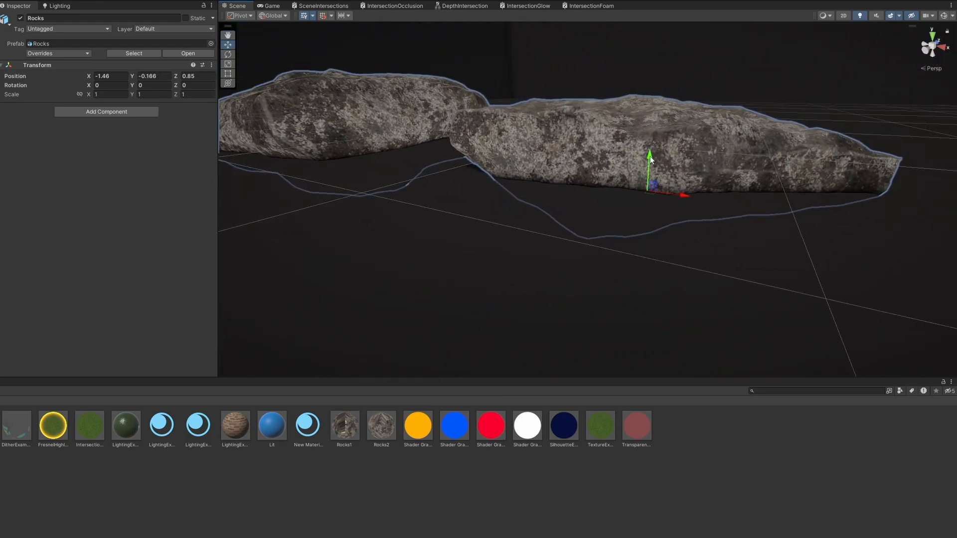
pyautogui.moveTo(648, 155); pyautogui.dragTo(645, 176)
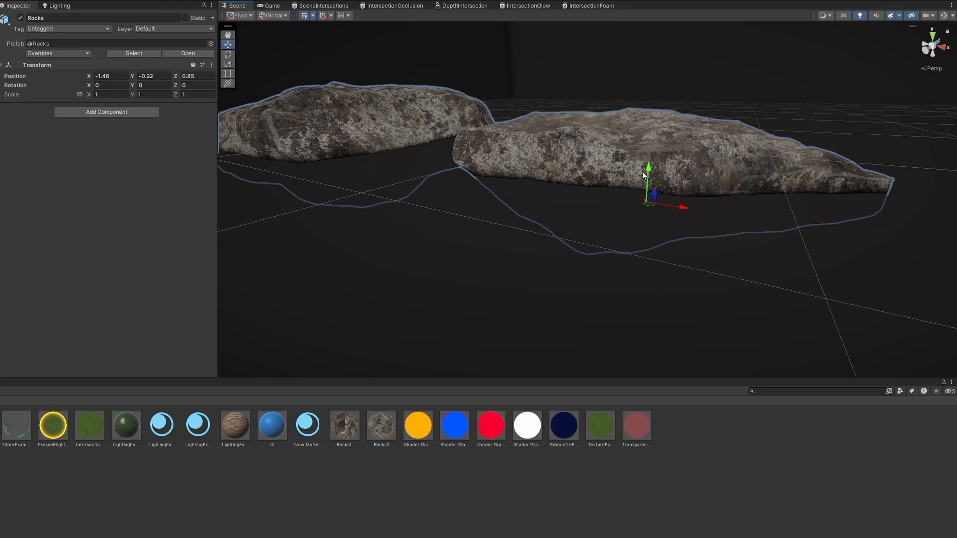